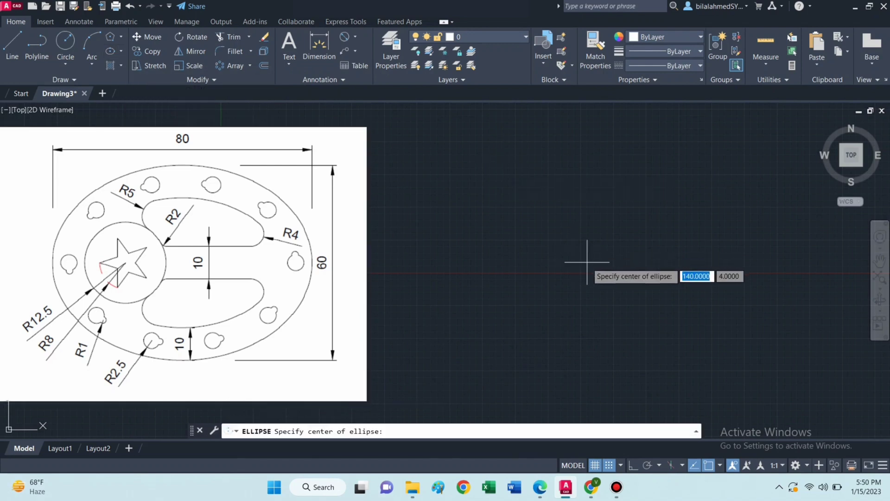
Step: Draw an ellipse from a centre point with half-axes of 40 and 30
{"action": "left_click", "coordinate": [587, 263]}
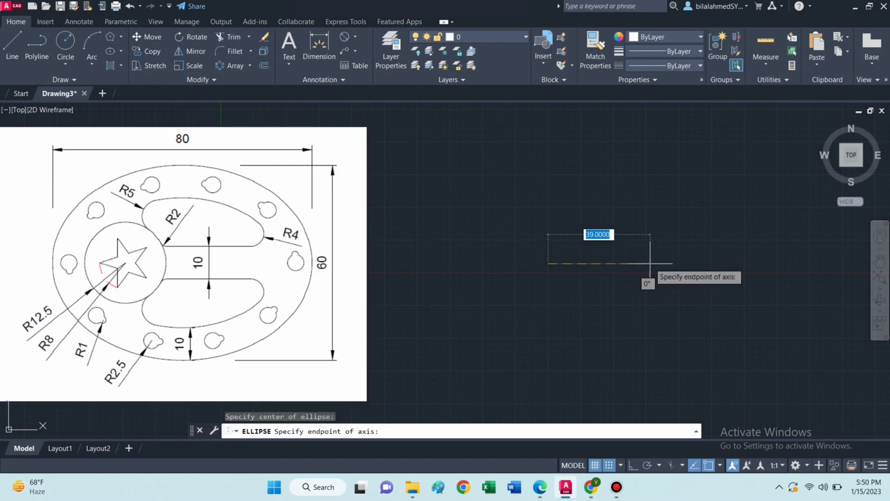
{"action": "type", "text": "40"}
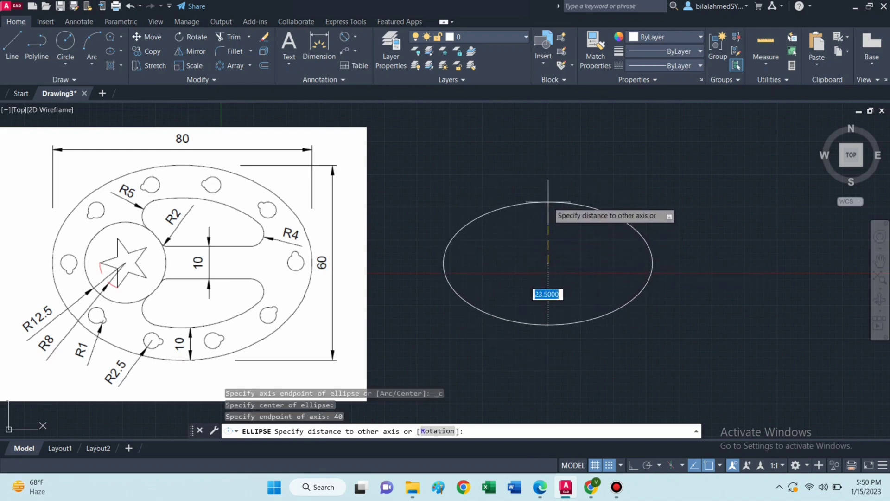
{"action": "type", "text": "30"}
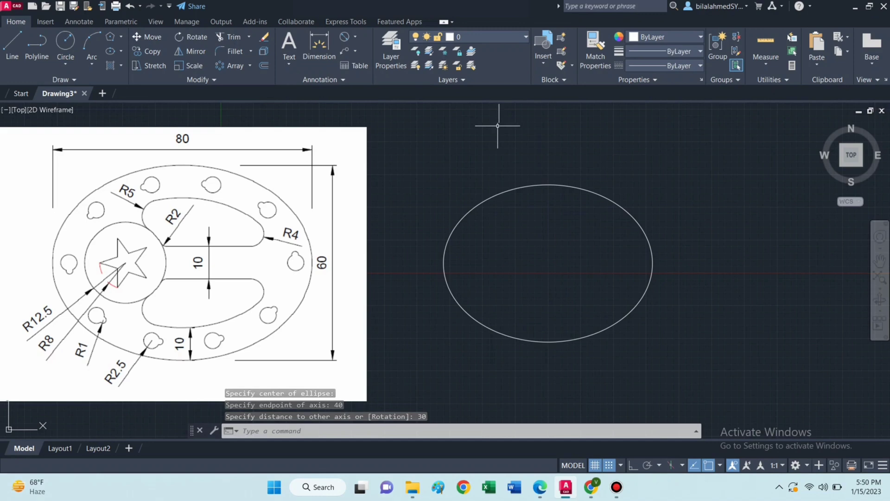
{"action": "mouse_move", "coordinate": [326, 114]}
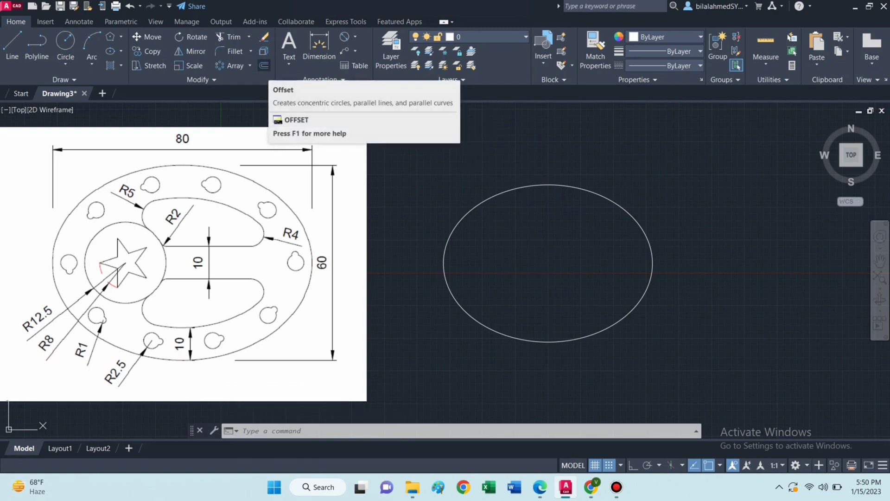
Step: Offset the outer ellipse inward to create two concentric inner ellipses
{"action": "left_click", "coordinate": [263, 64]}
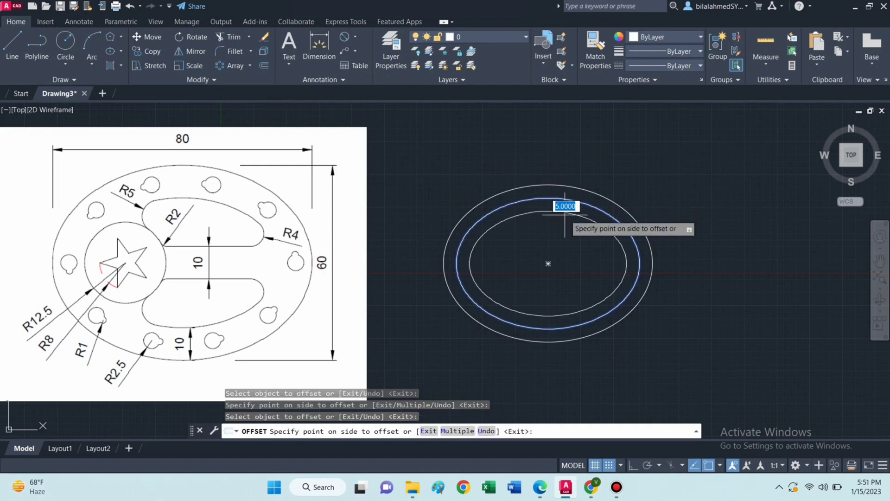
{"action": "left_click", "coordinate": [547, 263]}
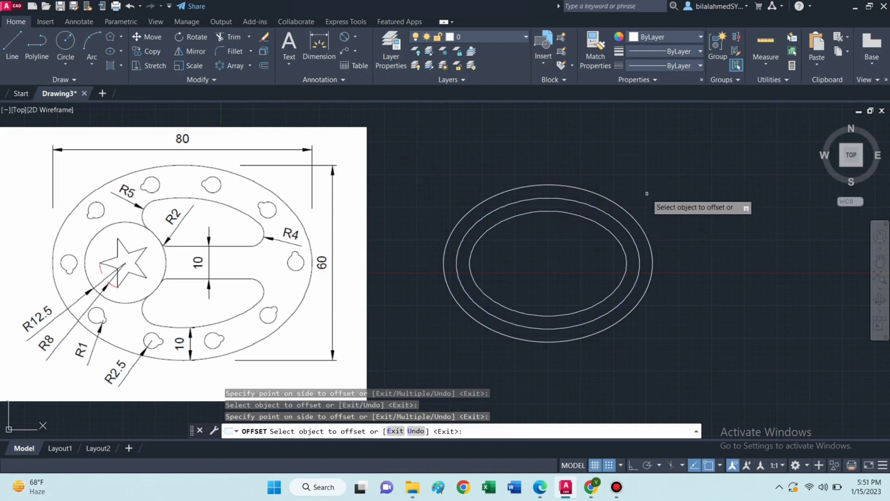
{"action": "key", "text": "Escape"}
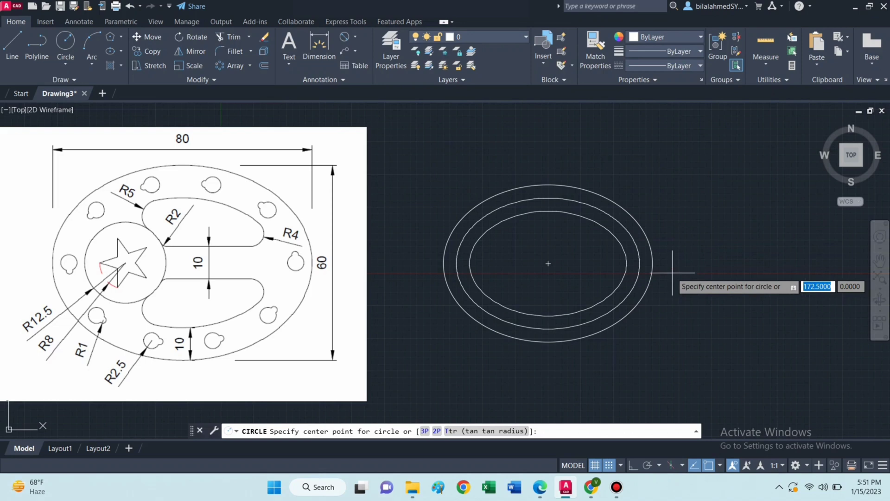
{"action": "mouse_move", "coordinate": [639, 263]}
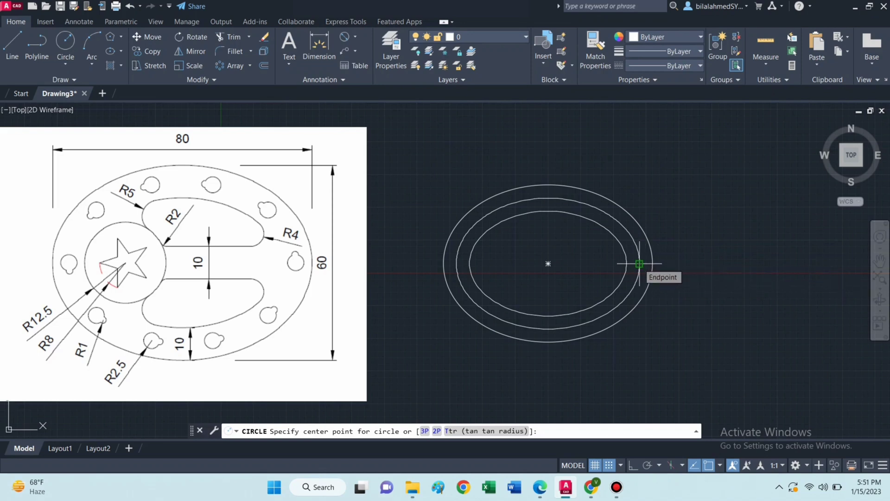
Step: Draw a radius 2.5 circle on the middle ellipse's right end and a radius 1 circle on its top
{"action": "left_click", "coordinate": [640, 264]}
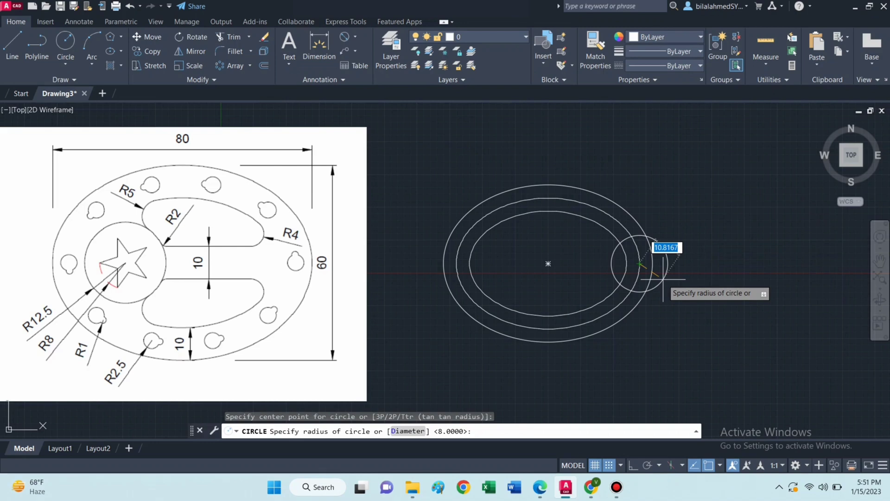
{"action": "type", "text": "2.5"}
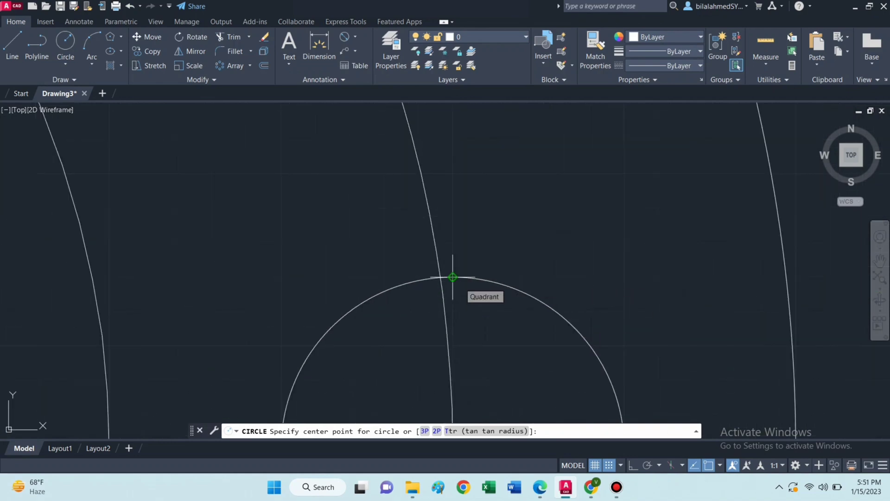
{"action": "left_click", "coordinate": [453, 278]}
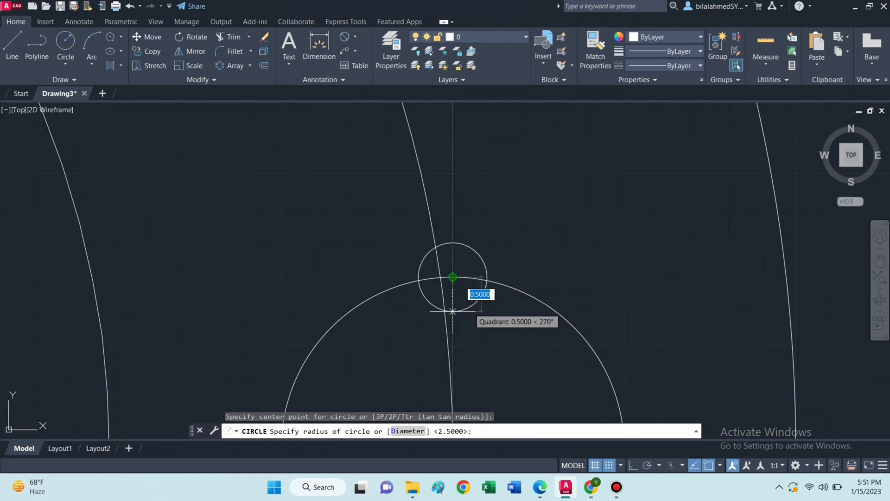
{"action": "type", "text": "1"}
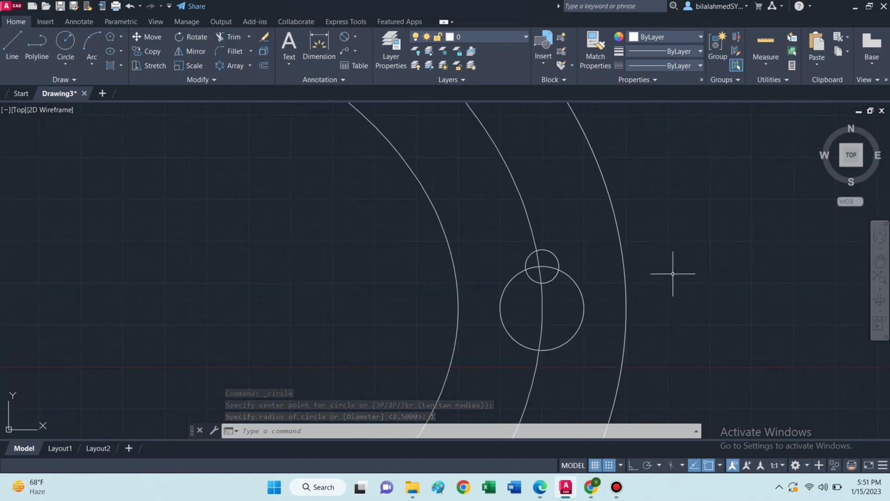
Step: Trim the overlapping circle arcs and crossing ellipse pieces into one keyhole outline
{"action": "left_click", "coordinate": [232, 36]}
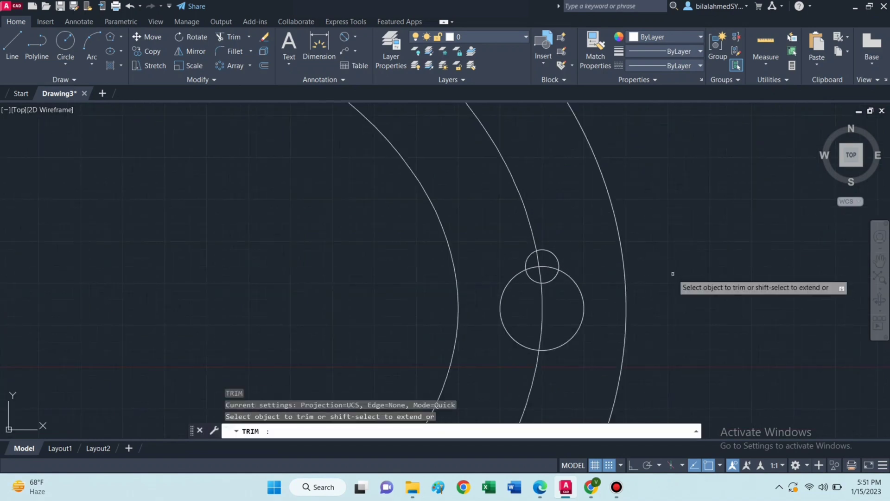
{"action": "mouse_move", "coordinate": [546, 278]}
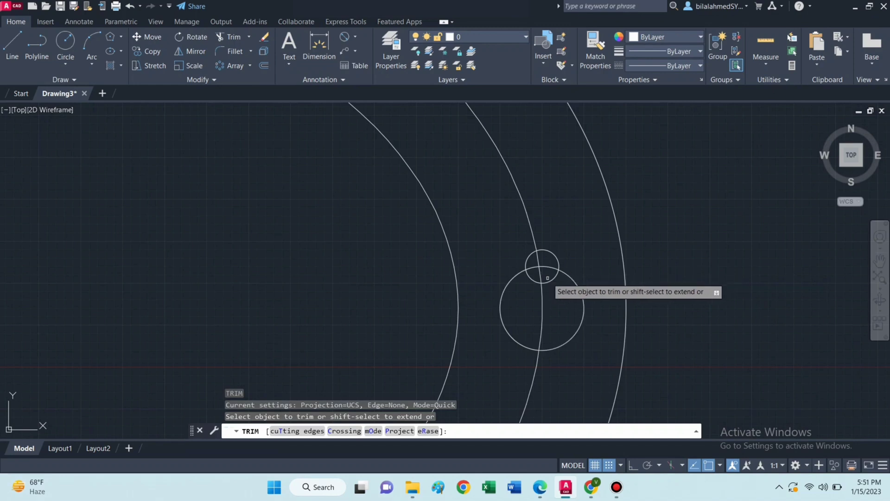
{"action": "left_click", "coordinate": [546, 278]}
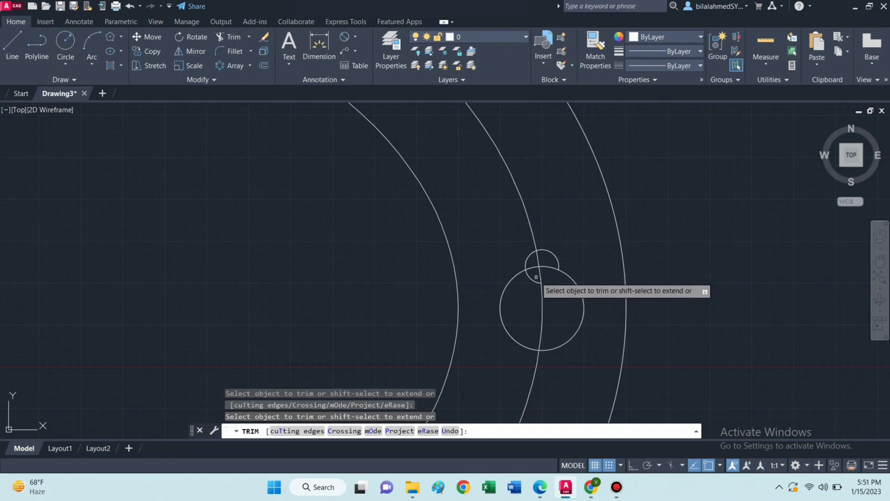
{"action": "left_click", "coordinate": [534, 267]}
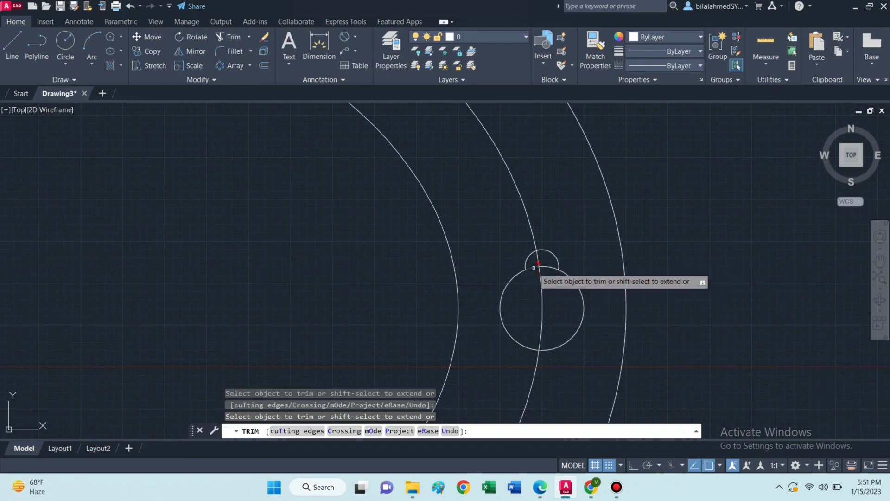
{"action": "left_click", "coordinate": [536, 264]}
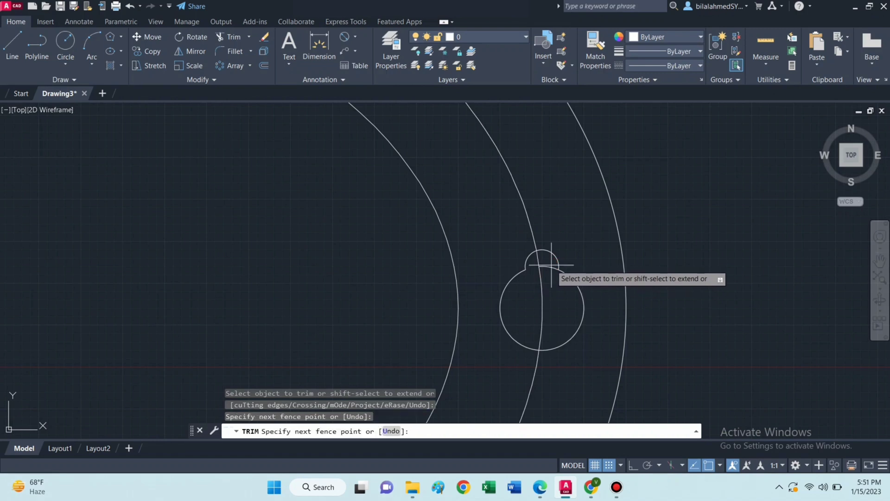
{"action": "left_click", "coordinate": [545, 264]}
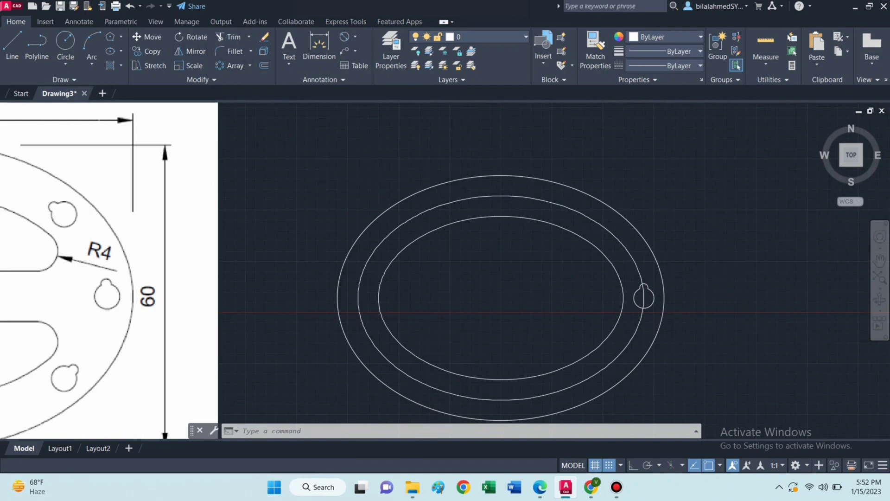
Step: Path-array the keyhole outline along the middle ellipse with 10 items
{"action": "left_click", "coordinate": [244, 65]}
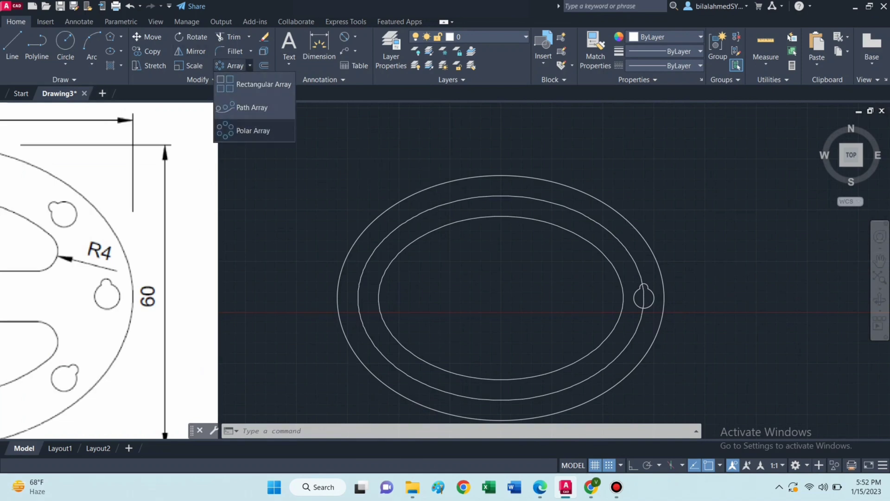
{"action": "left_click", "coordinate": [251, 107]}
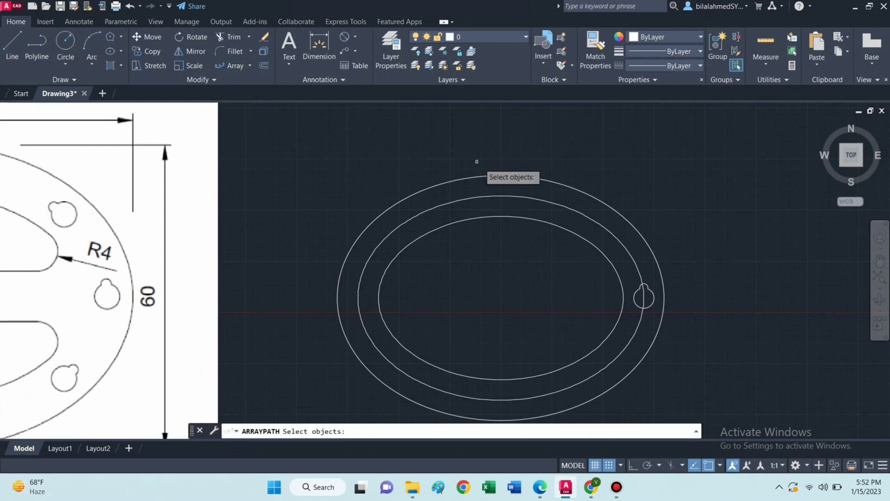
{"action": "mouse_move", "coordinate": [652, 293]}
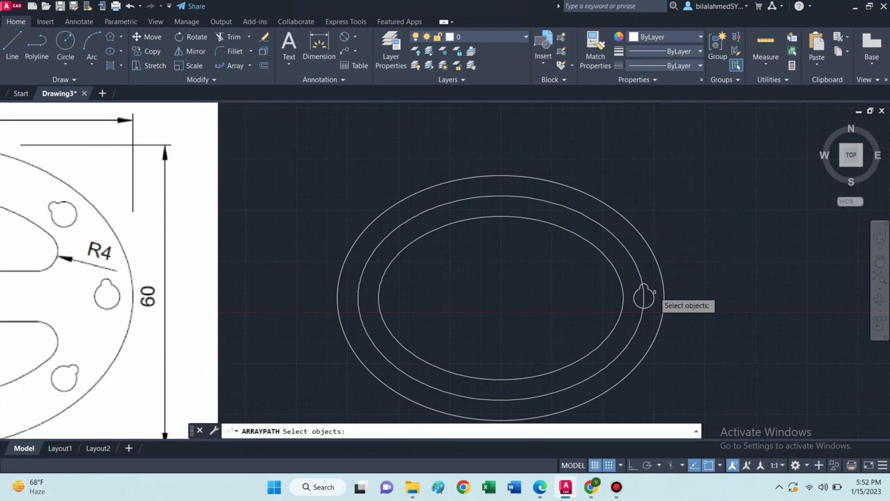
{"action": "left_click", "coordinate": [644, 295]}
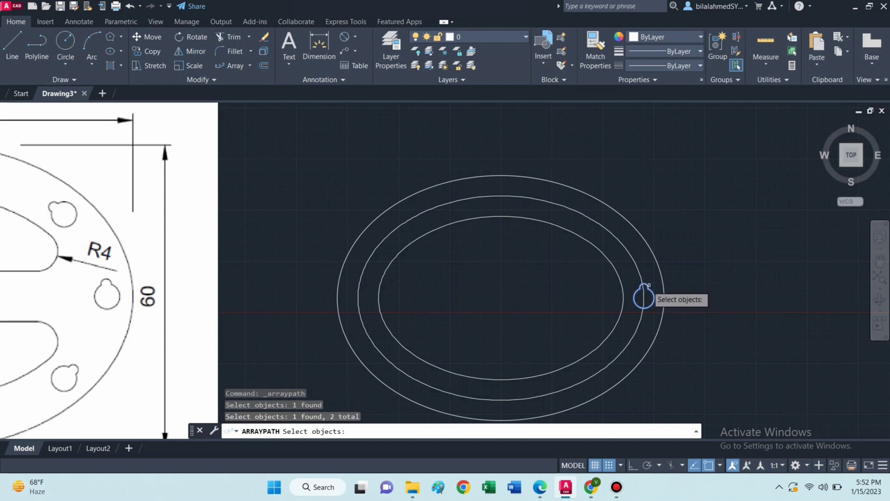
{"action": "key", "text": "enter"}
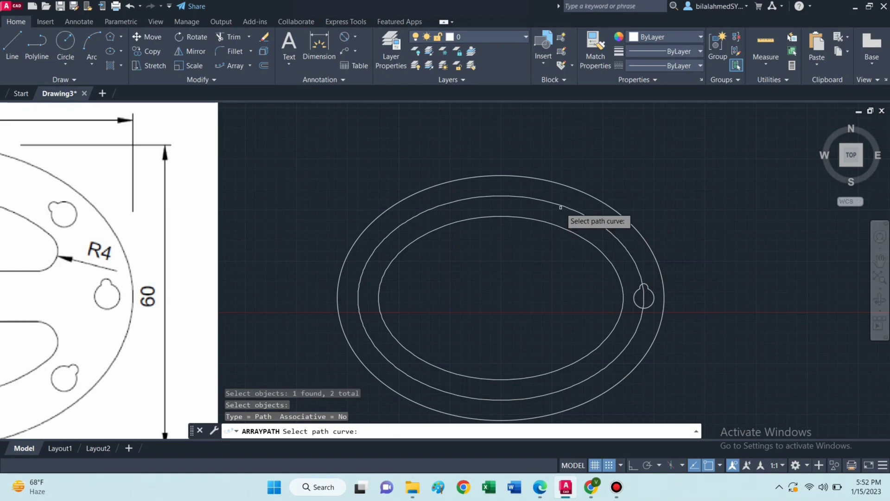
{"action": "left_click", "coordinate": [559, 206]}
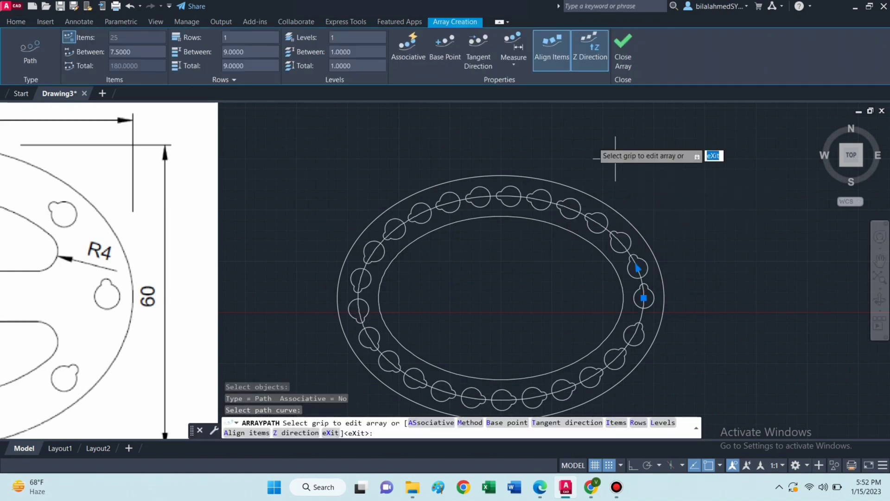
{"action": "left_click", "coordinate": [513, 48]}
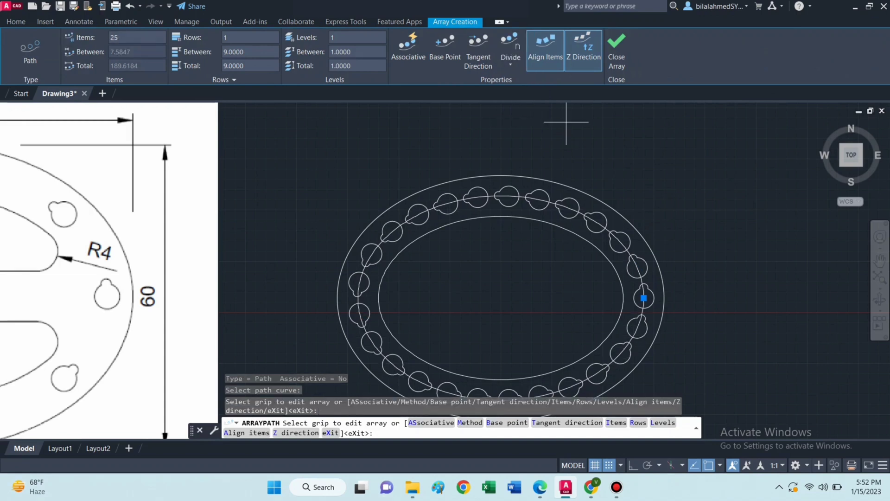
{"action": "mouse_move", "coordinate": [136, 37]}
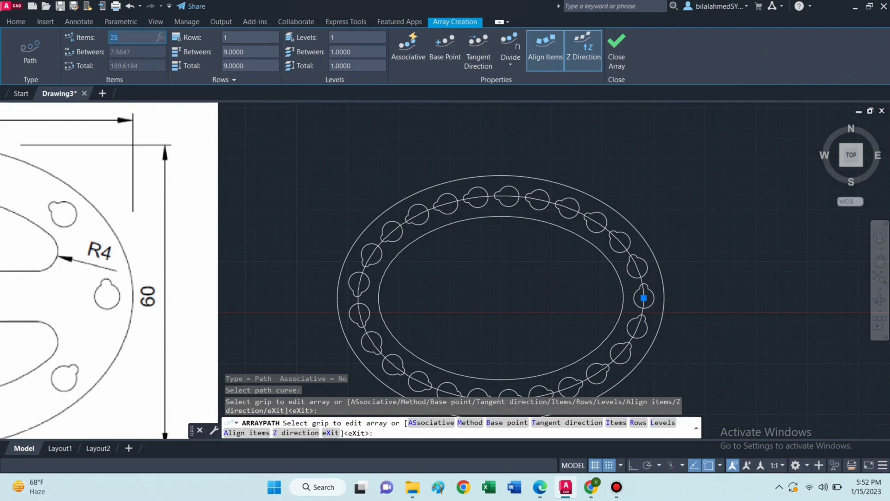
{"action": "type", "text": "10"}
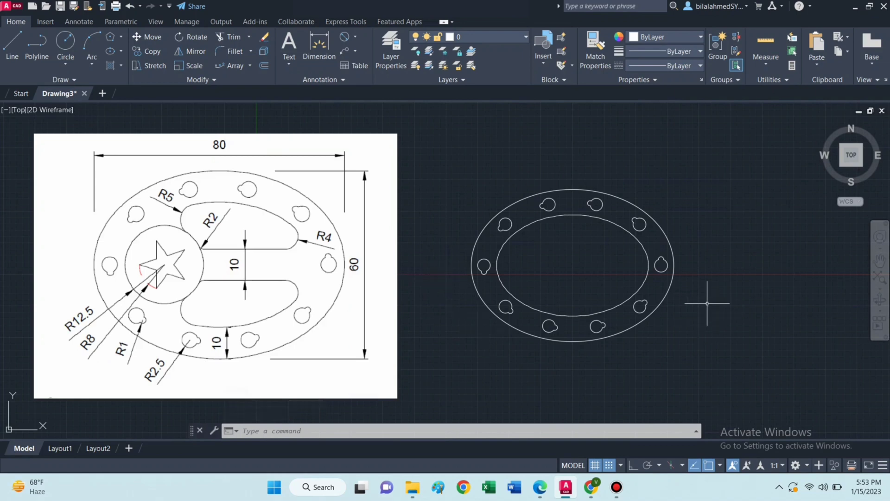
{"action": "mouse_move", "coordinate": [708, 300]}
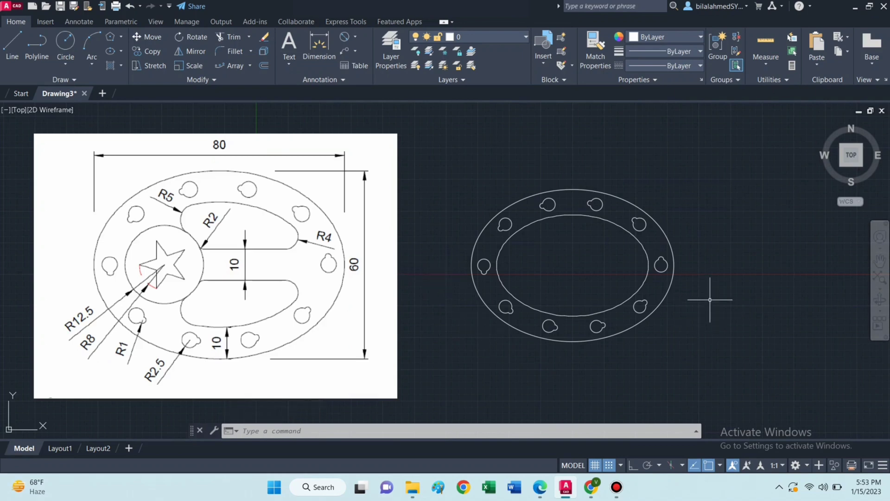
Step: Close the array and remove the middle path ellipse
{"action": "left_click", "coordinate": [11, 43]}
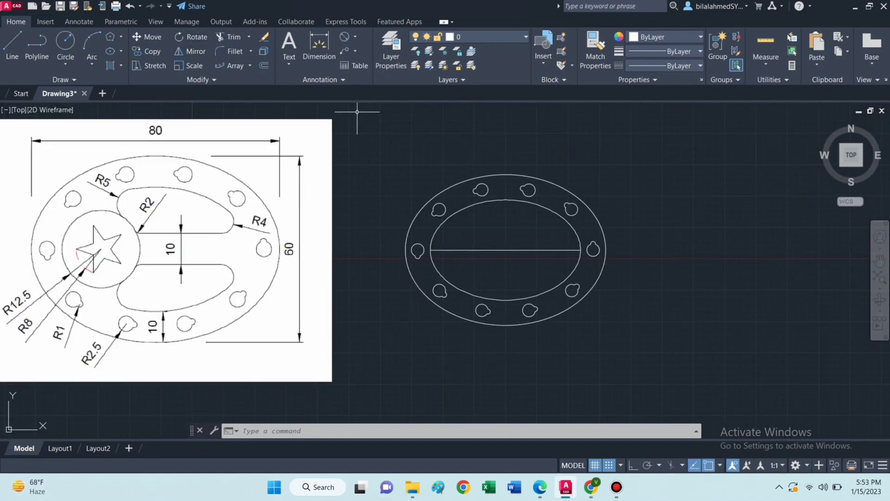
Step: Copy the horizontal centre line from its midpoint 5 units above and below
{"action": "left_click", "coordinate": [493, 250]}
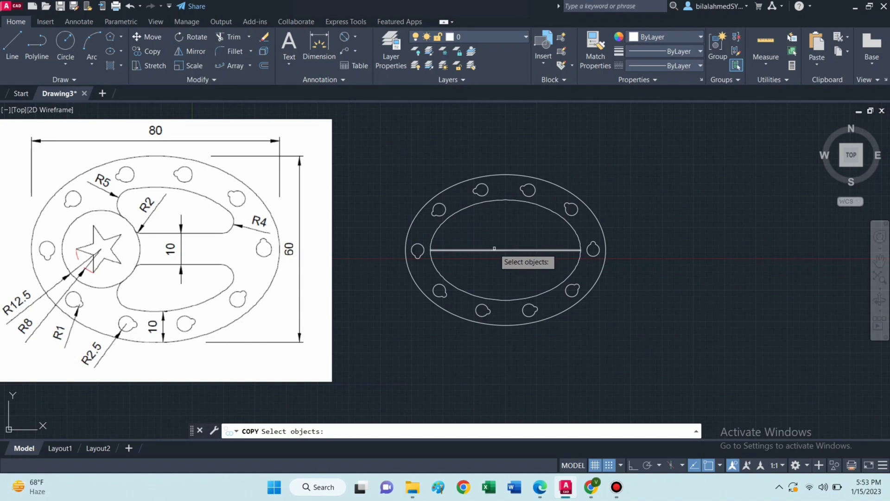
{"action": "left_click", "coordinate": [494, 249]}
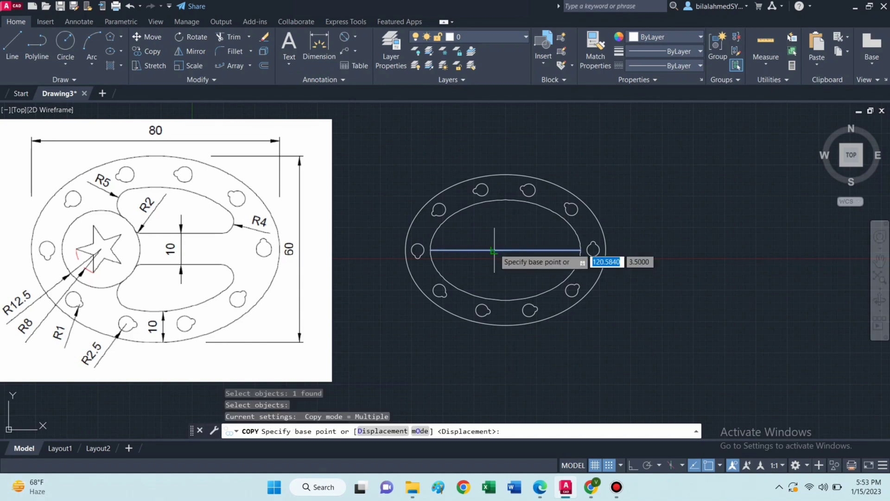
{"action": "mouse_move", "coordinate": [505, 249]}
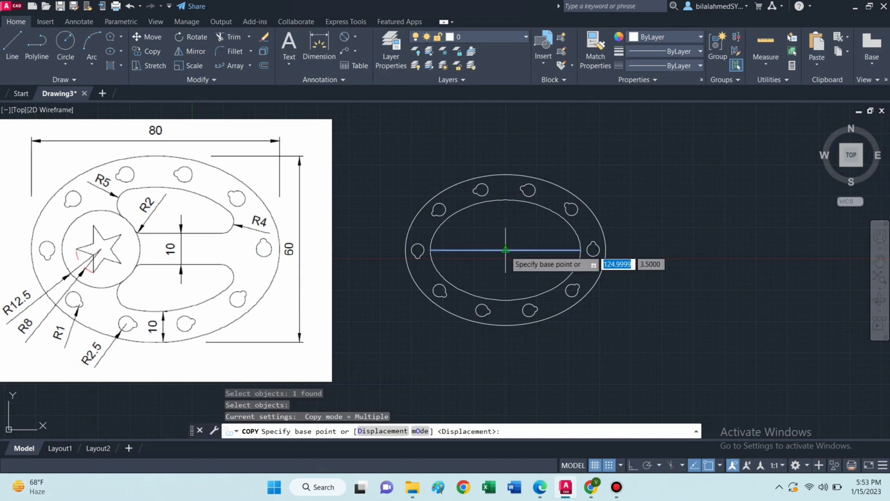
{"action": "left_click", "coordinate": [506, 249]}
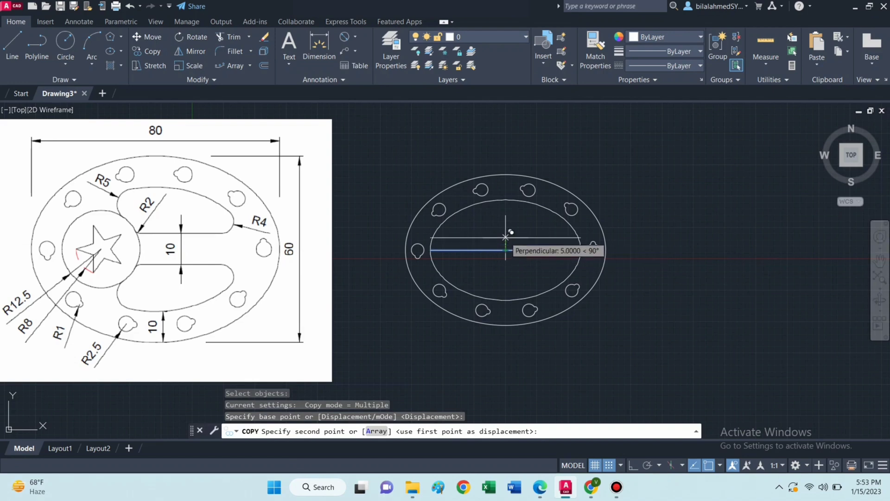
{"action": "type", "text": "5"}
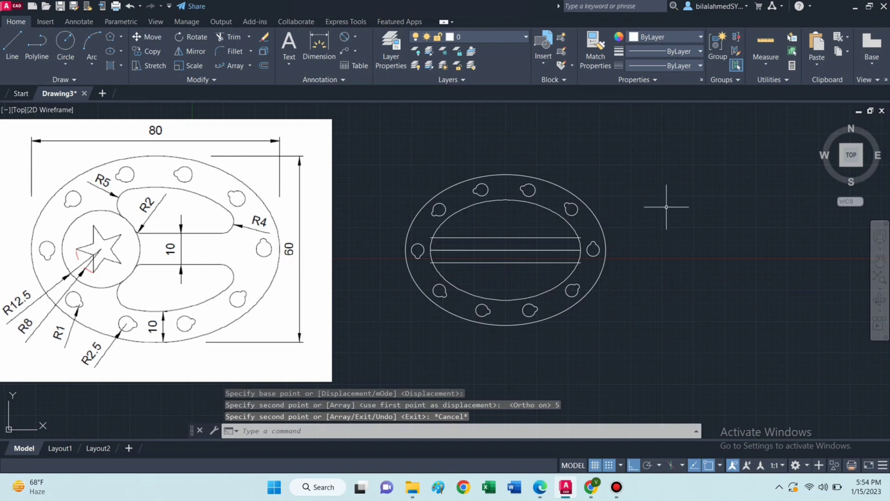
{"action": "mouse_move", "coordinate": [397, 156]}
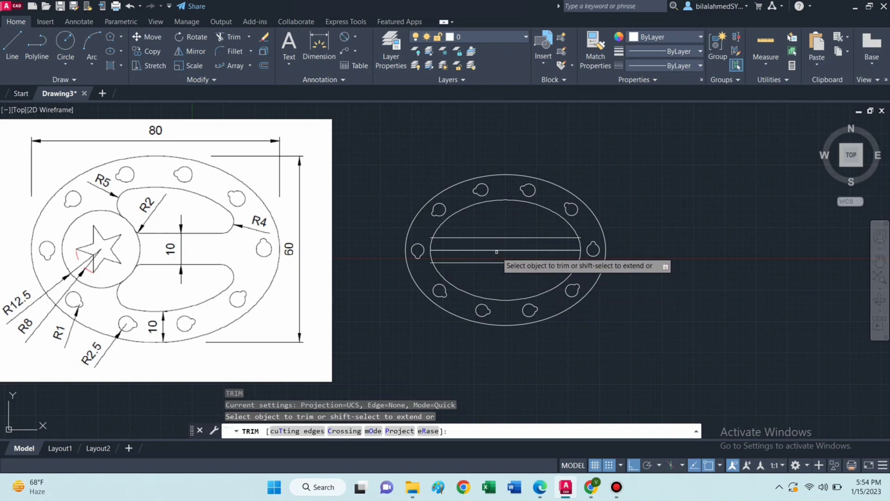
Step: Trim away the middle line and the inner ellipse's side arcs between the offset lines
{"action": "left_click", "coordinate": [496, 251]}
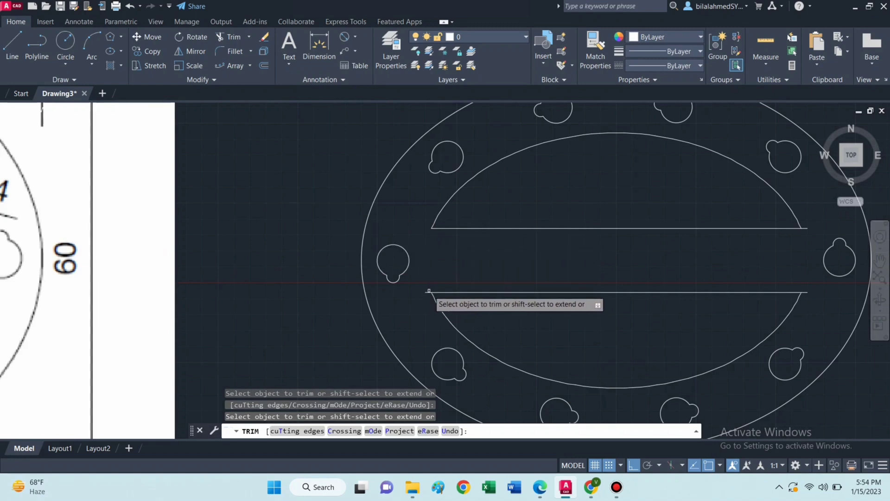
{"action": "mouse_move", "coordinate": [684, 292]}
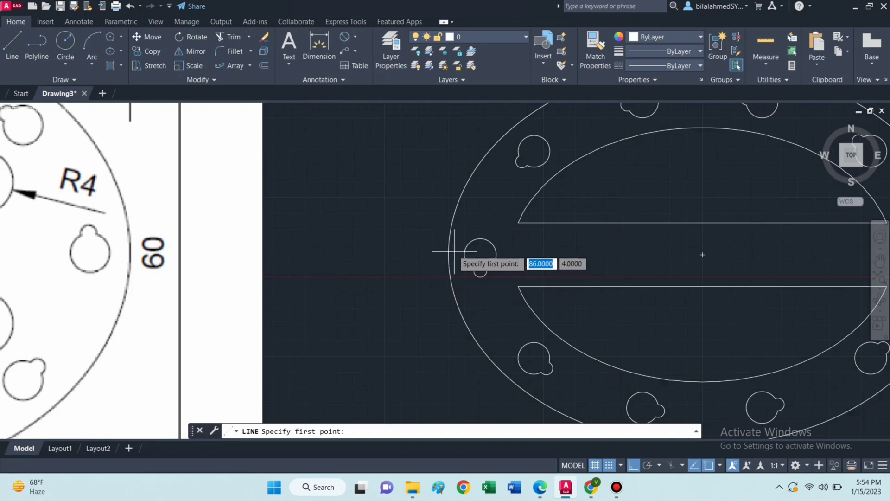
{"action": "mouse_move", "coordinate": [448, 254]}
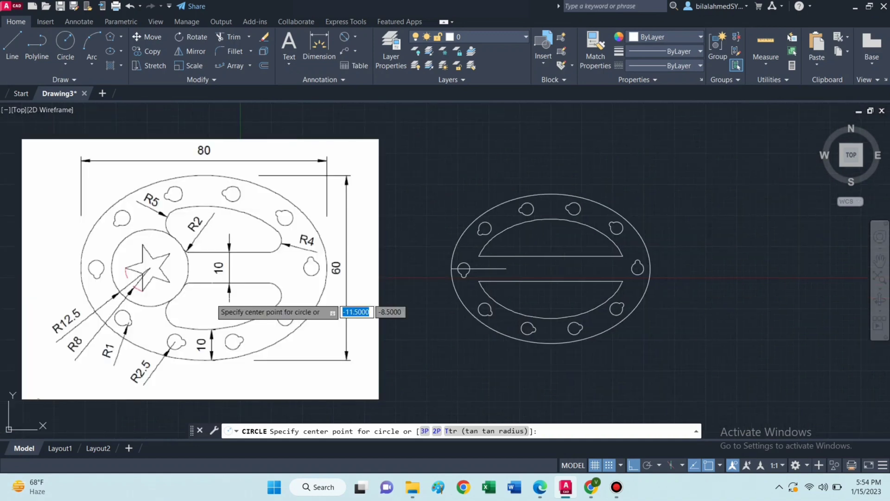
{"action": "mouse_move", "coordinate": [409, 334]}
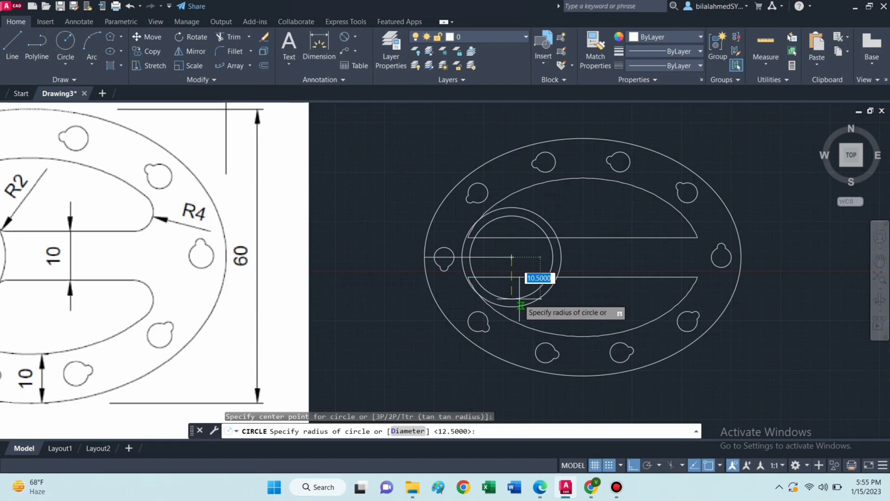
Step: Draw concentric circles of radius 12.5 and 8 at the left end between the slots
{"action": "type", "text": "8"}
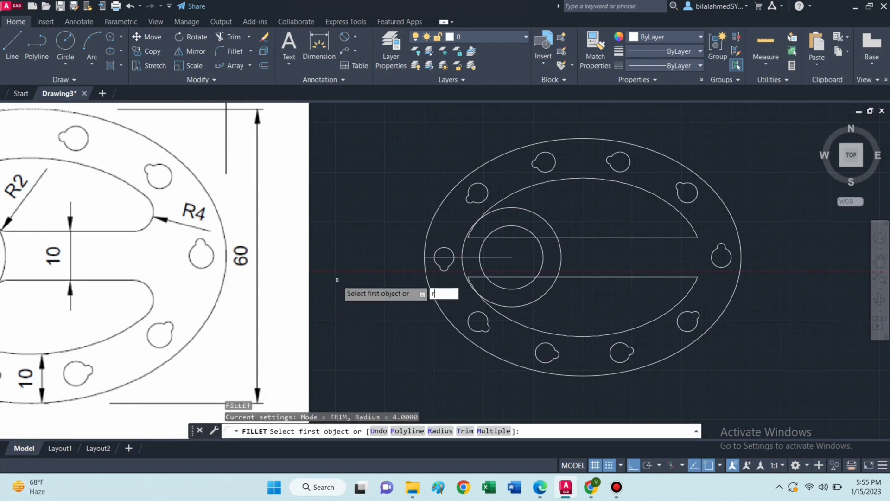
Step: Fillet the corners of the upper and lower slots to give them rounded ends
{"action": "type", "text": "r"}
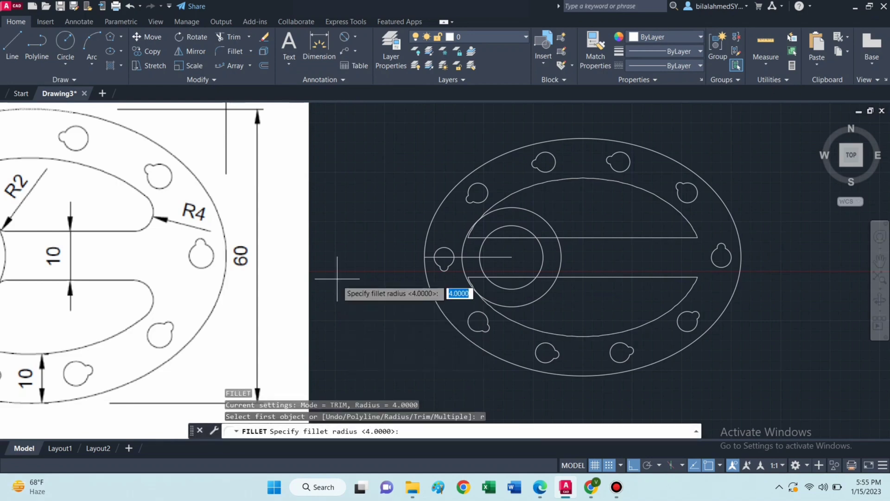
{"action": "type", "text": "4"}
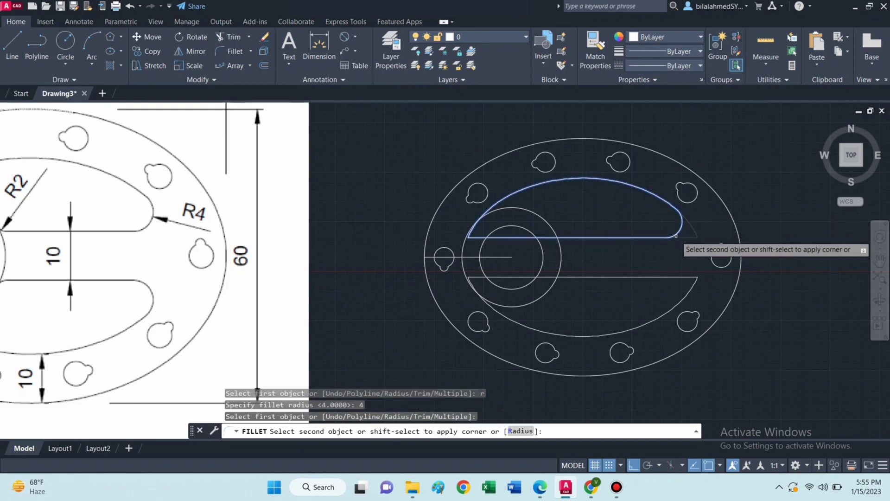
{"action": "left_click", "coordinate": [684, 232]}
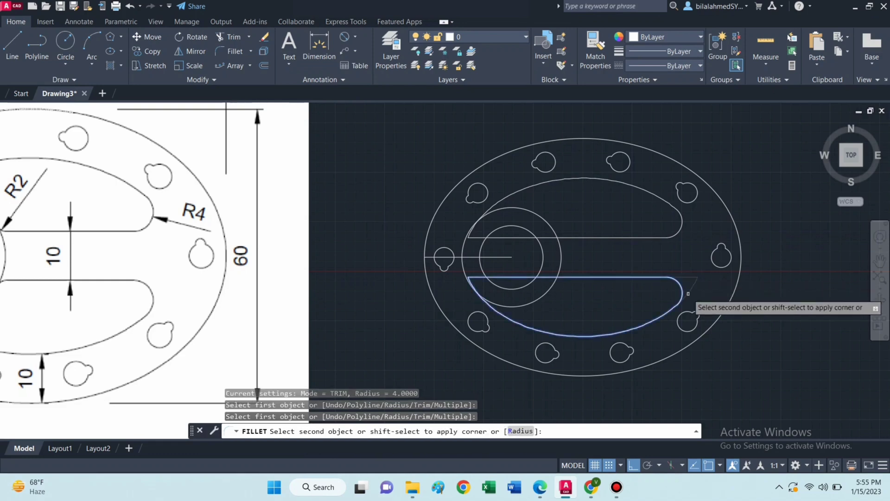
{"action": "type", "text": "F"}
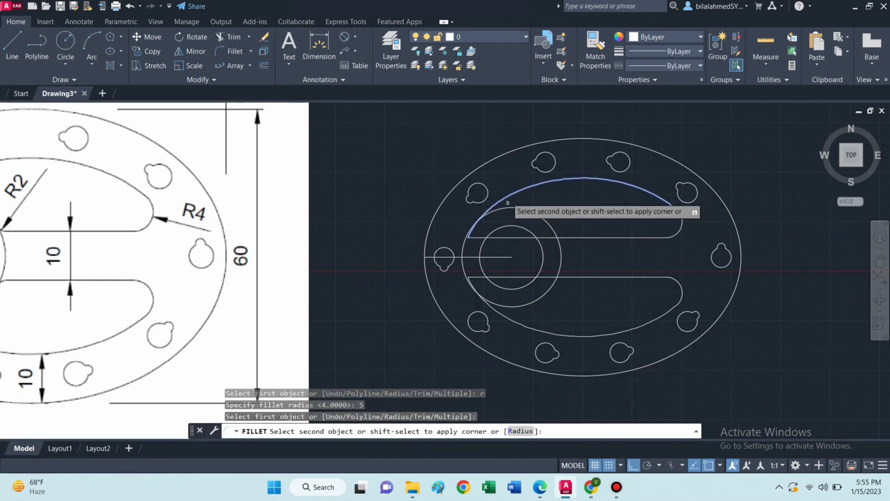
{"action": "left_click", "coordinate": [508, 210]}
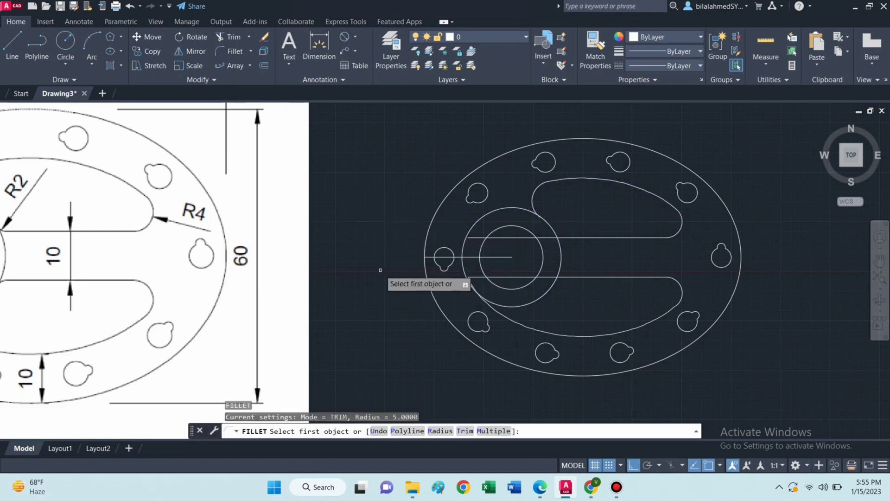
{"action": "left_click", "coordinate": [505, 316]}
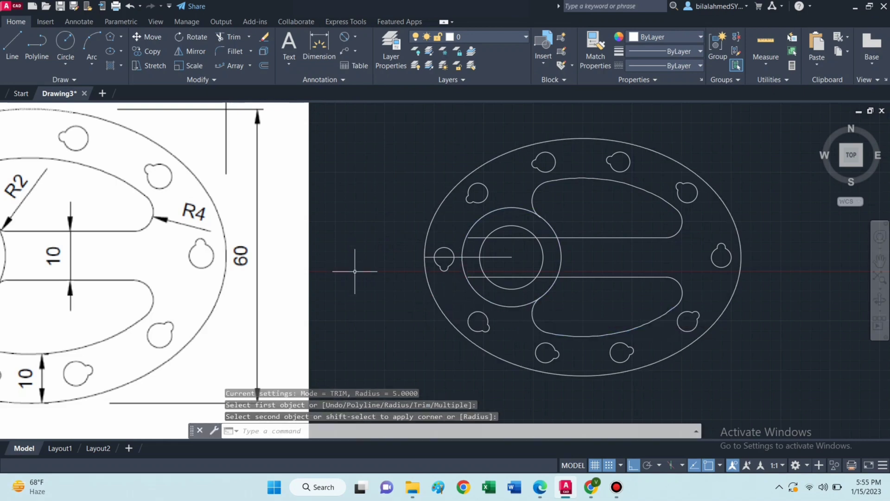
Step: Trim the slot lines inside the central ring and begin a guide line from the inner circle centre
{"action": "type", "text": "E"}
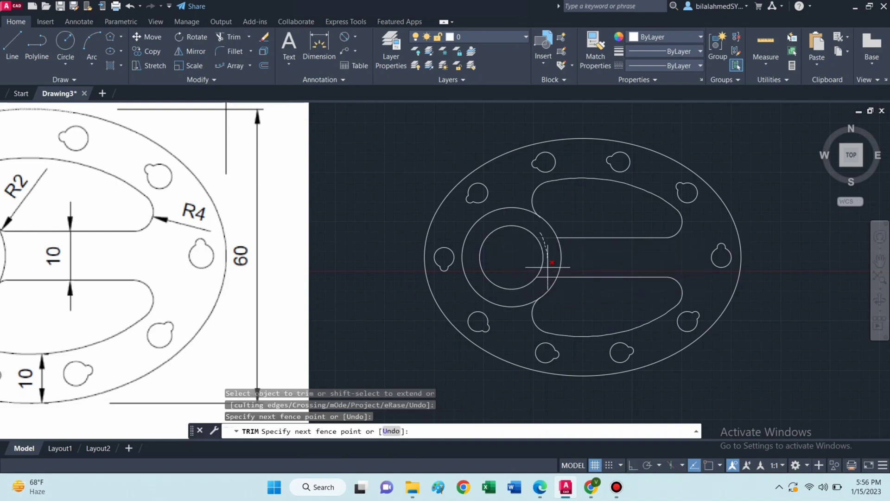
{"action": "left_click", "coordinate": [549, 267]}
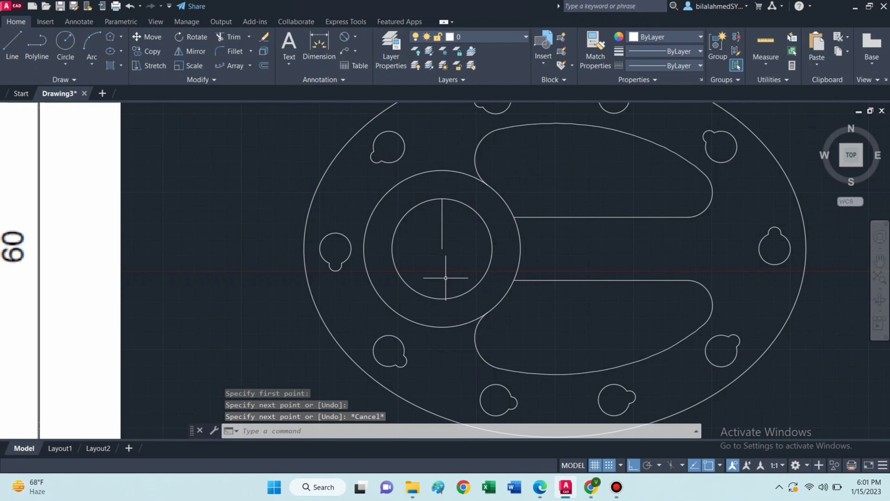
{"action": "mouse_move", "coordinate": [466, 234]}
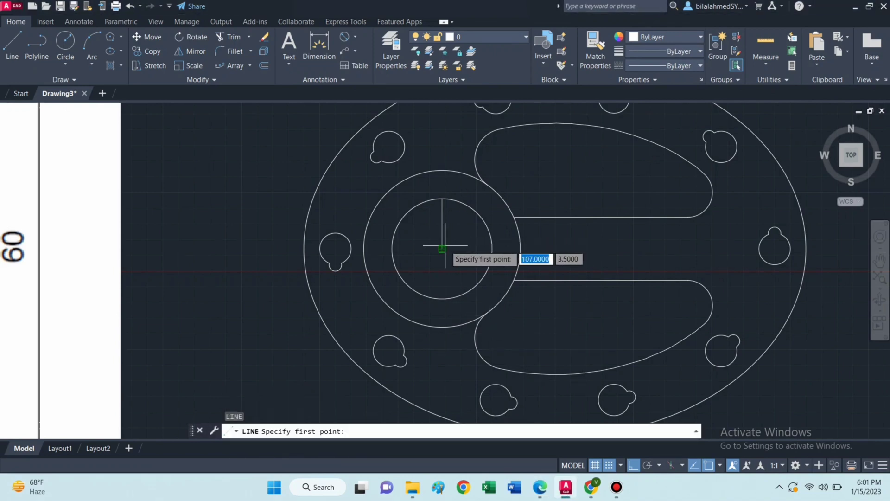
{"action": "left_click", "coordinate": [443, 250]}
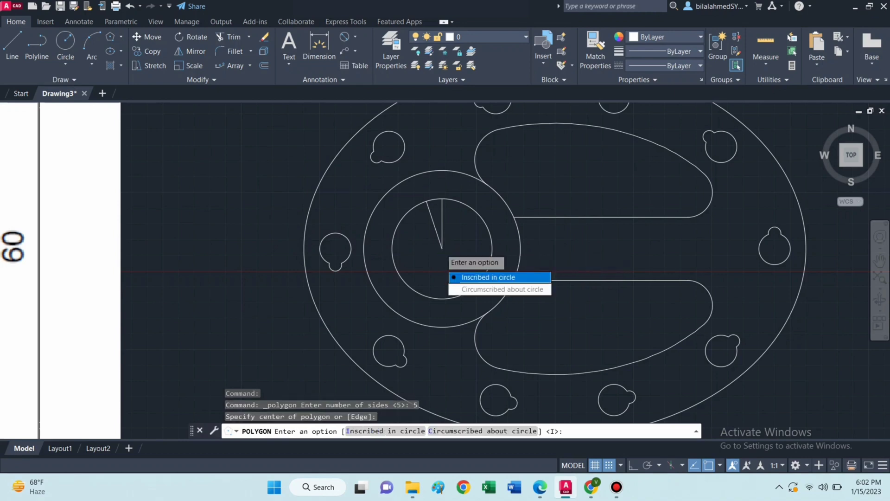
Step: Inscribe a five-sided polygon in the inner circle and erase the guide line
{"action": "left_click", "coordinate": [488, 277]}
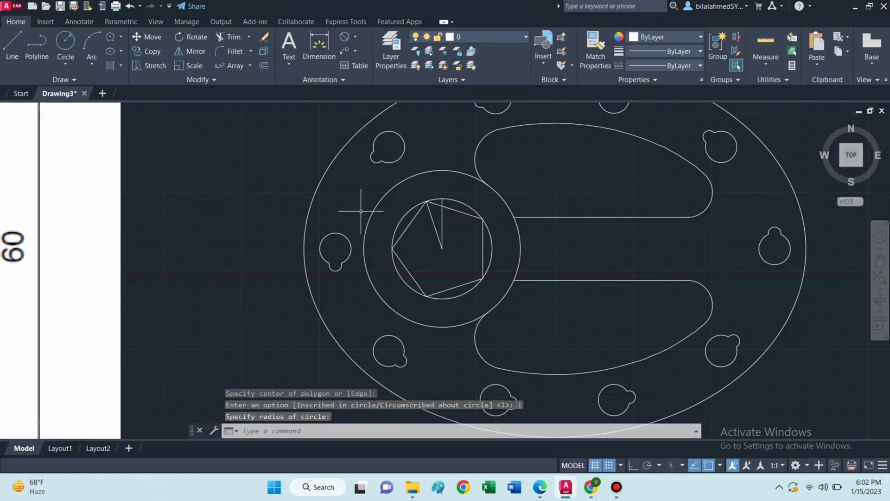
{"action": "type", "text": "tr"}
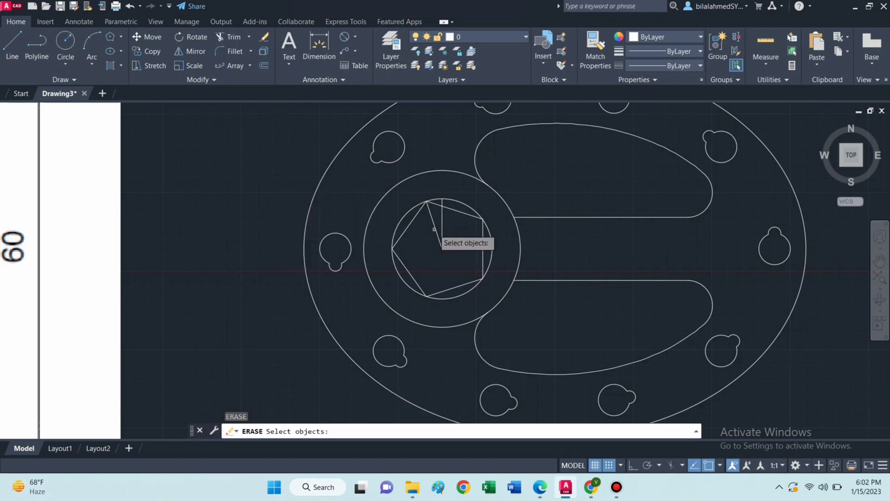
{"action": "left_click", "coordinate": [444, 230]}
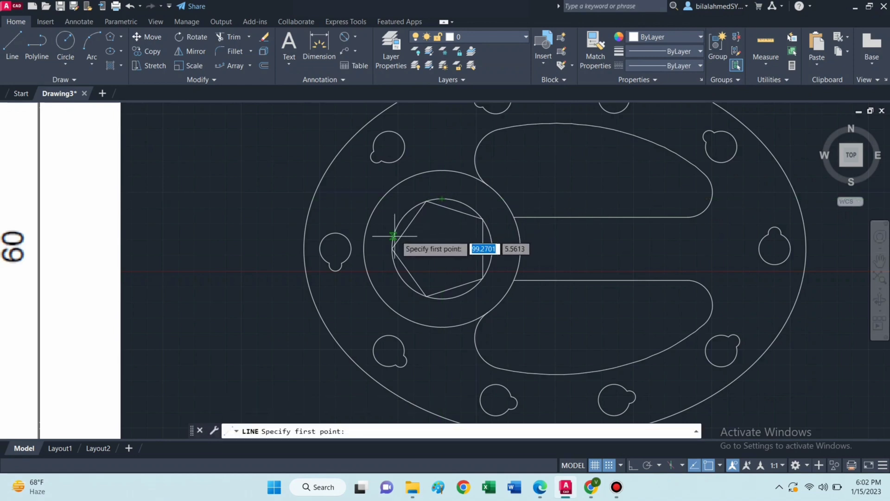
{"action": "mouse_move", "coordinate": [427, 200]}
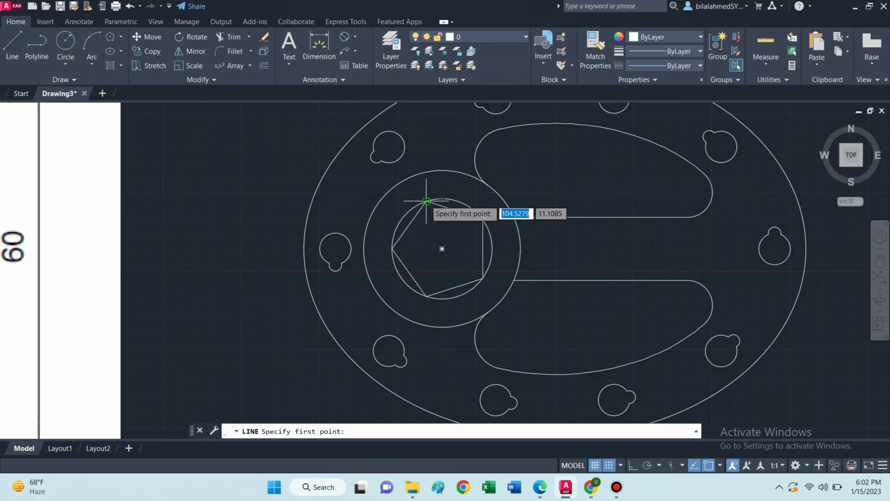
Step: Draw lines between alternate pentagon corners to form the five-pointed star
{"action": "left_click", "coordinate": [426, 200]}
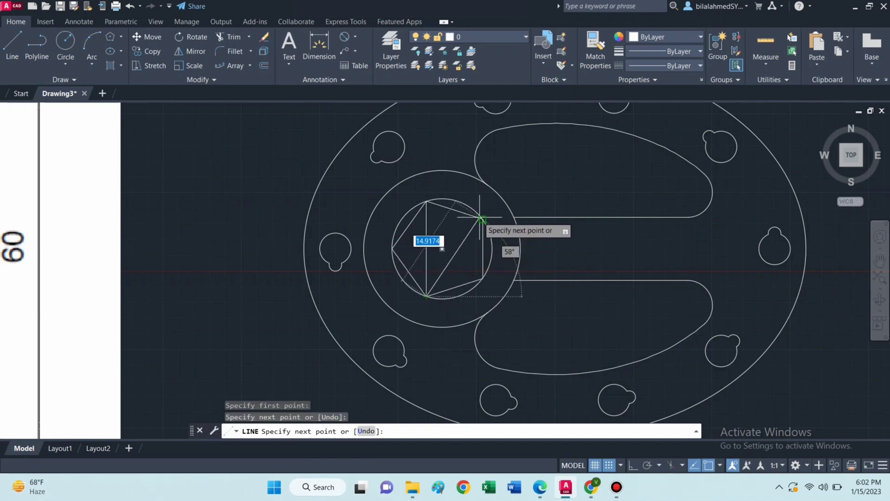
{"action": "left_click", "coordinate": [483, 220]}
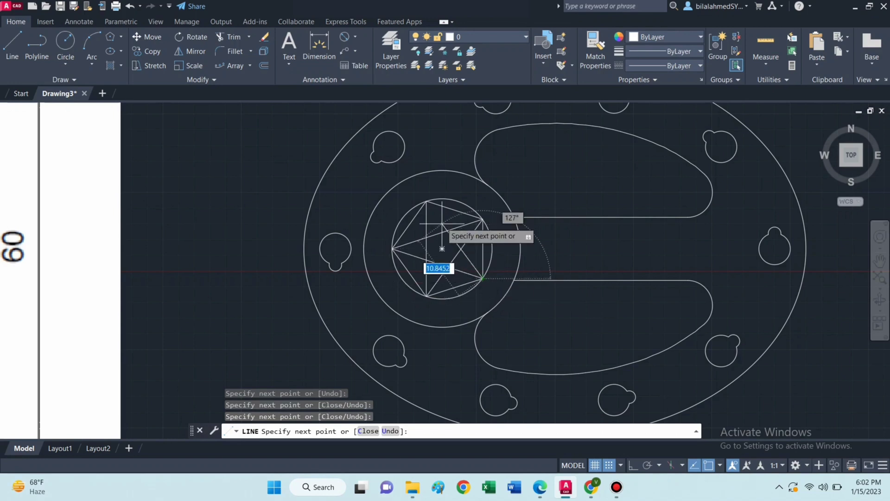
{"action": "key", "text": "Escape"}
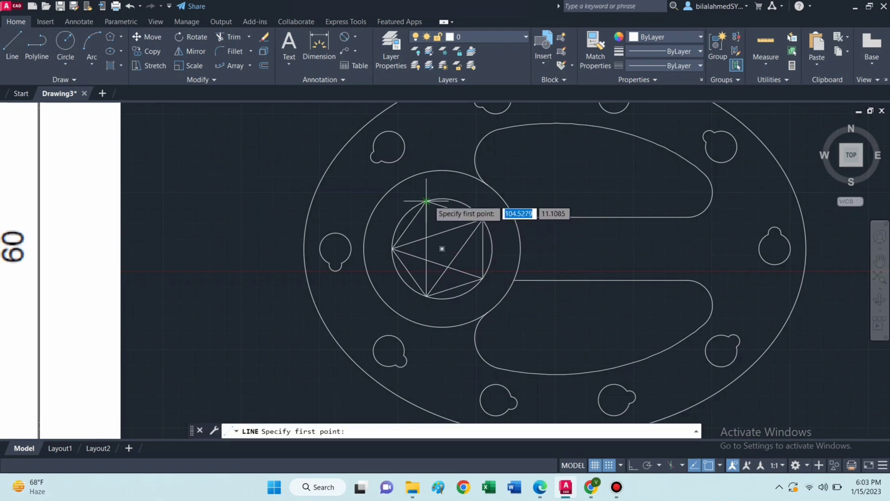
{"action": "left_click", "coordinate": [425, 200]}
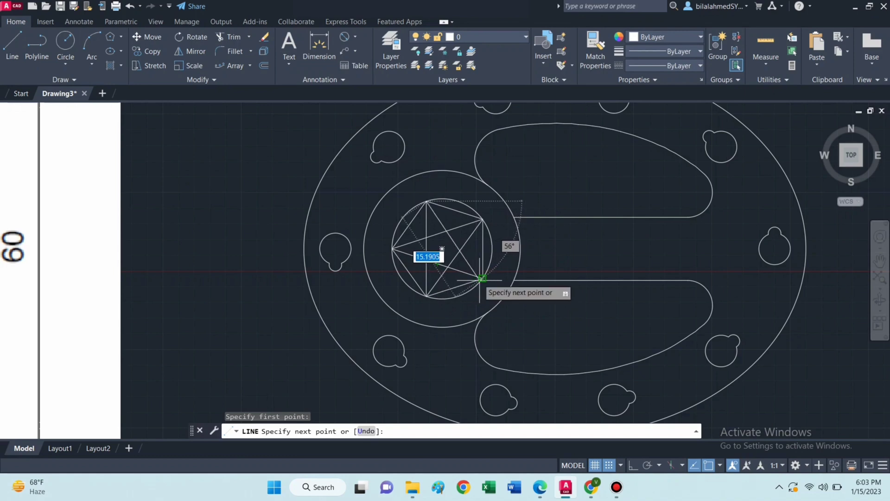
{"action": "key", "text": "Escape"}
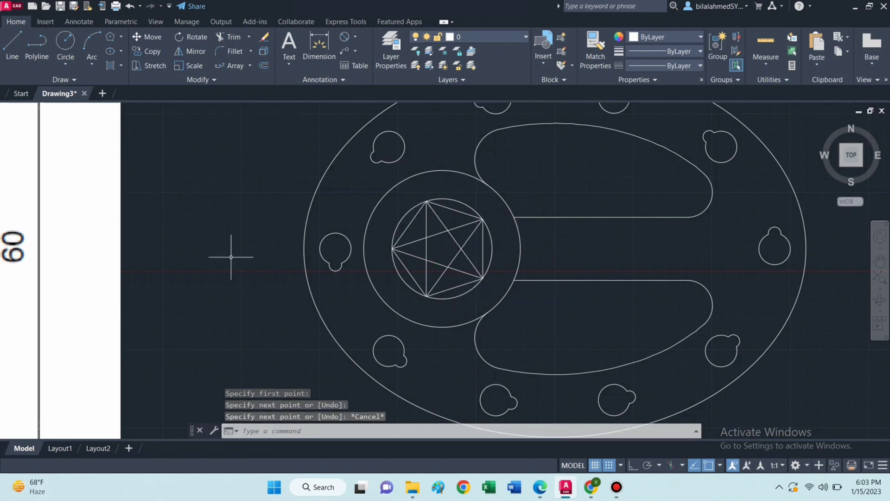
{"action": "mouse_move", "coordinate": [583, 245]}
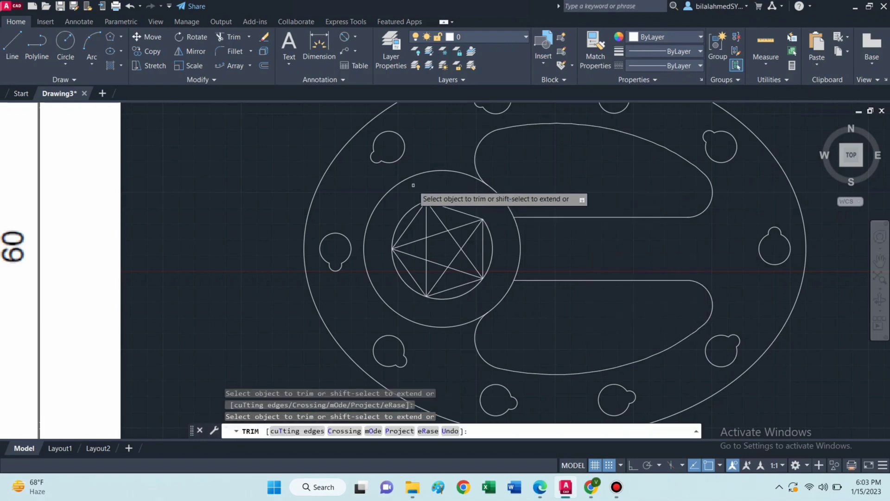
Step: Trim away the inner circle and leftover pentagon edges around the star
{"action": "left_click", "coordinate": [413, 227]}
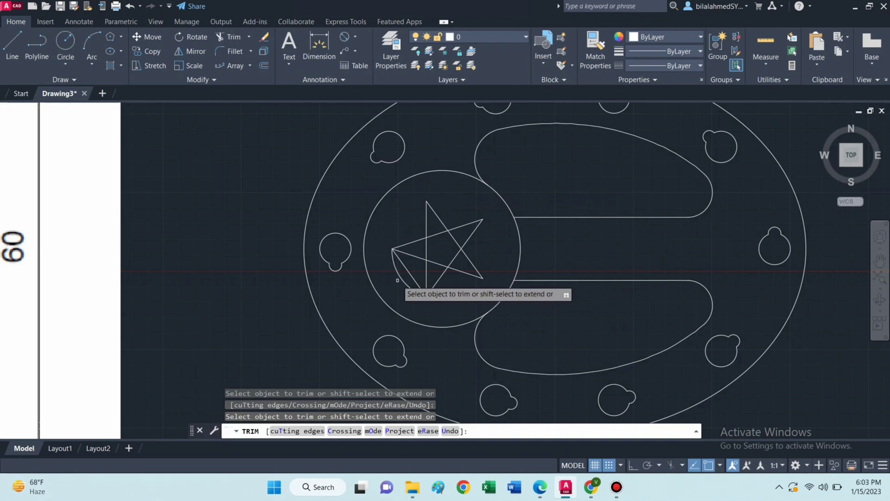
{"action": "left_click", "coordinate": [397, 280]}
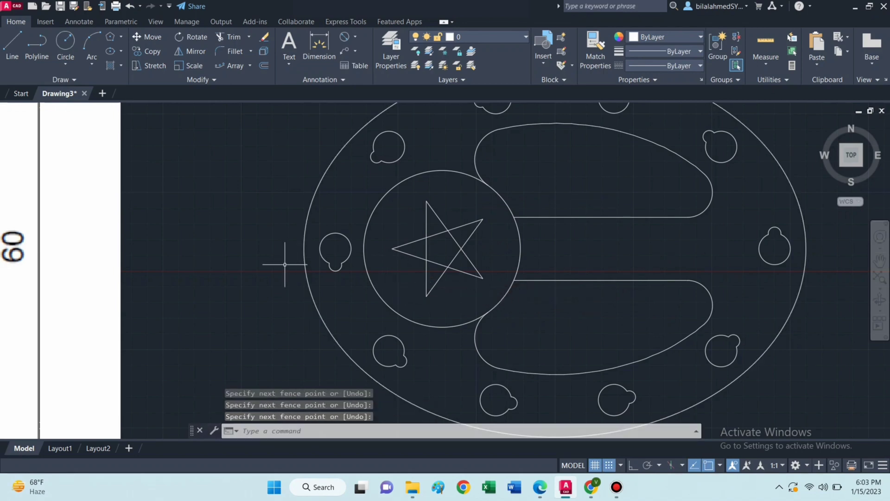
{"action": "type", "text": "TR"}
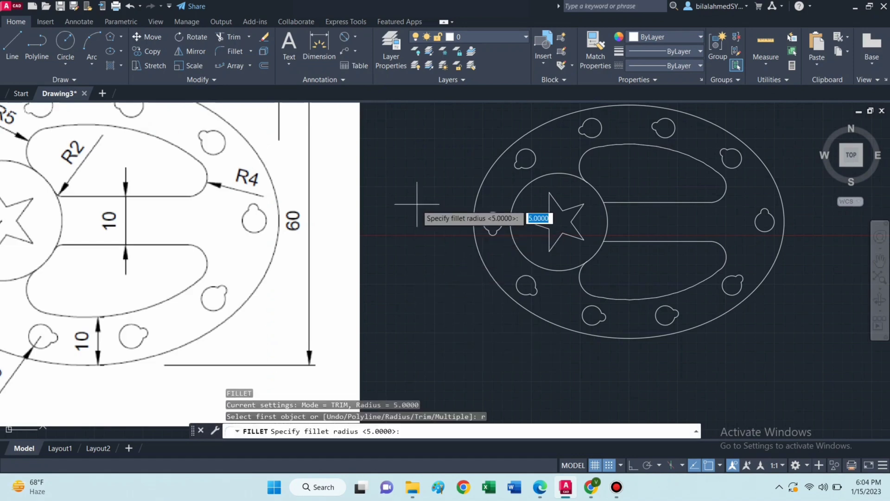
Step: Set fillet radius 2 and pick the upper slot edge to round
{"action": "type", "text": "2"}
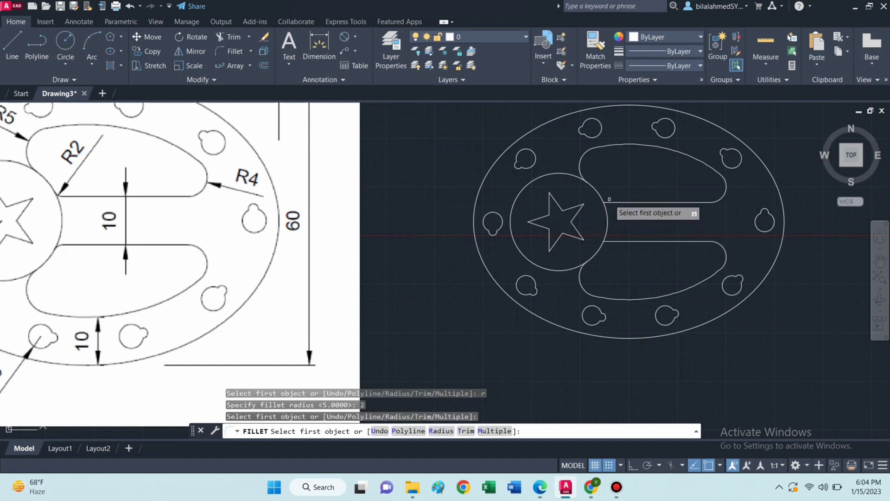
{"action": "left_click", "coordinate": [594, 204]}
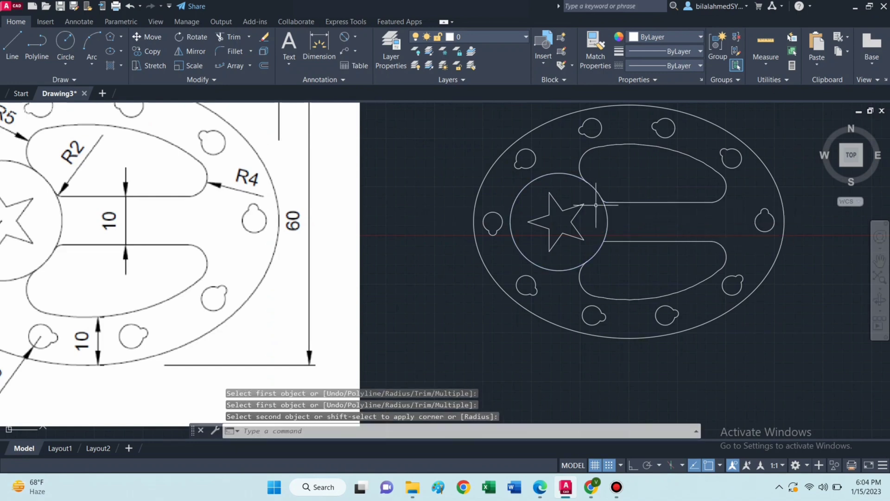